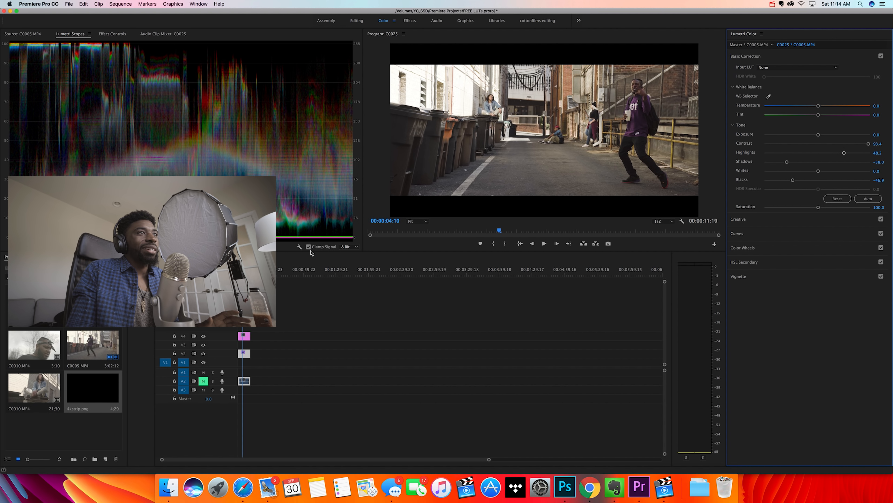
Step: Toggle Basic Correction off and on to compare, then reveal the Creative look settings
{"action": "left_click", "coordinate": [881, 56]}
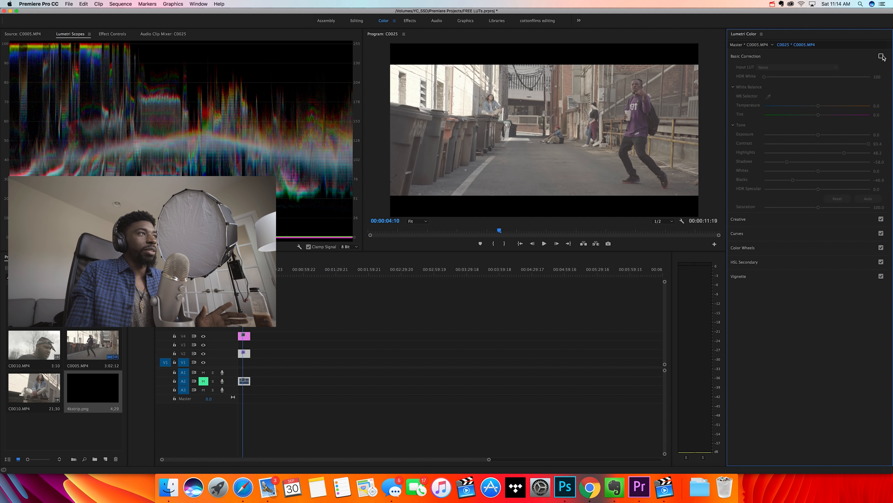
{"action": "left_click", "coordinate": [881, 56]}
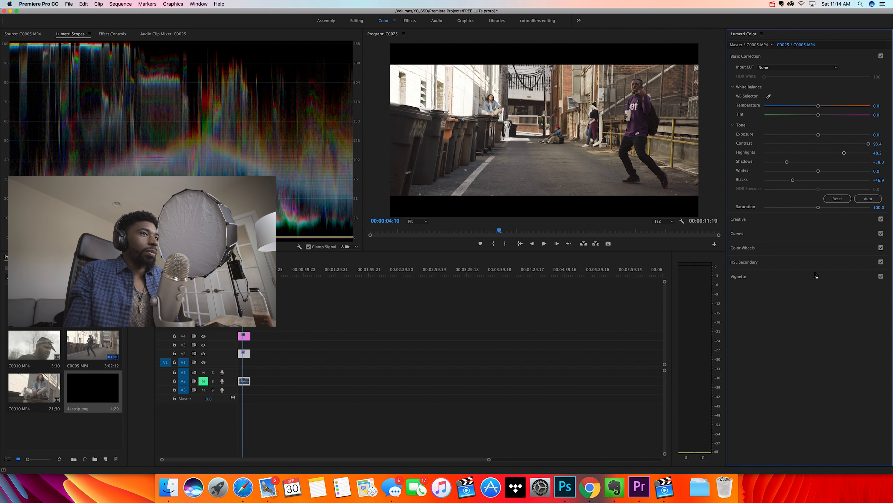
{"action": "left_click", "coordinate": [745, 56]}
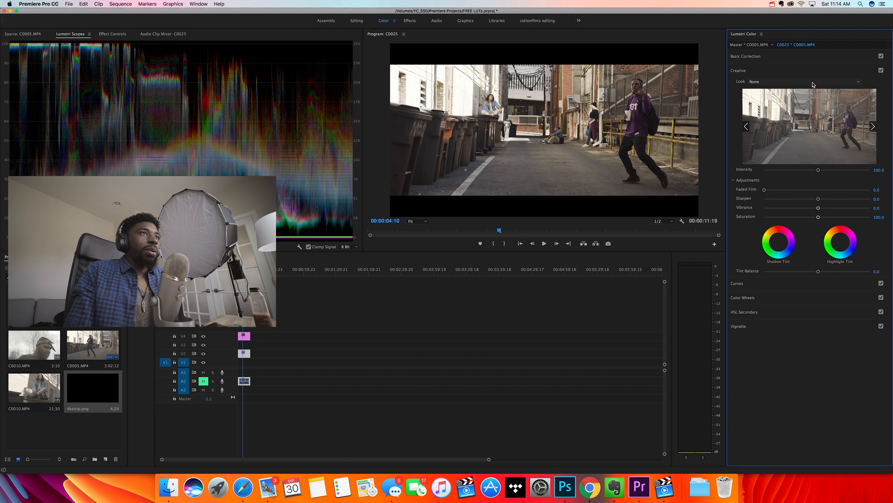
Step: Browse to FREE LUTs Video > M31_LUT and load OSIRIS_M31 - Rec.709.cube as the look
{"action": "left_click", "coordinate": [803, 81]}
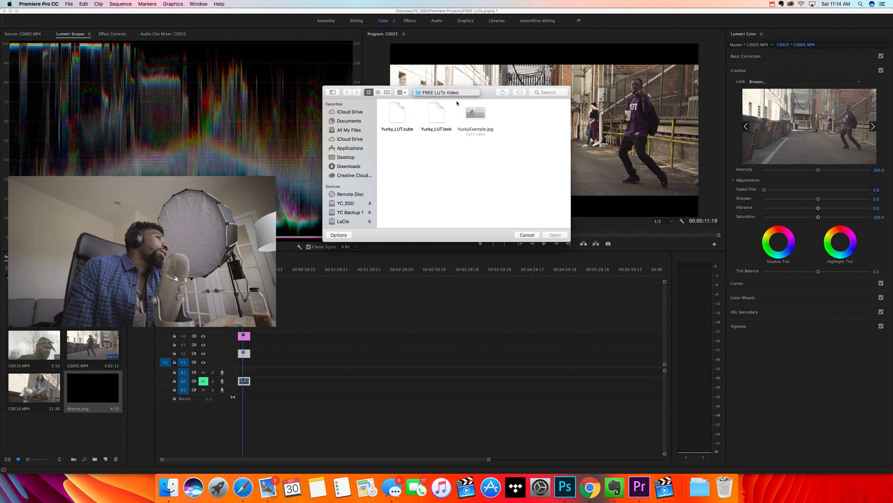
{"action": "left_click", "coordinate": [347, 92]}
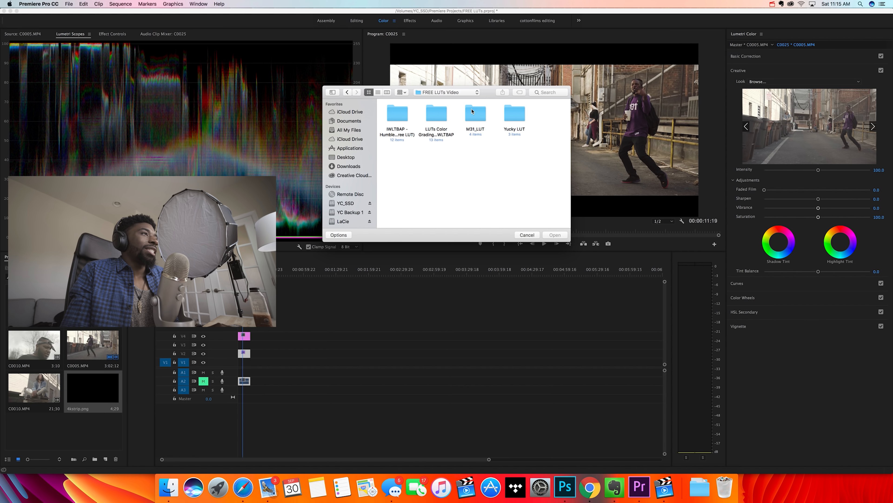
{"action": "double_click", "coordinate": [475, 113]}
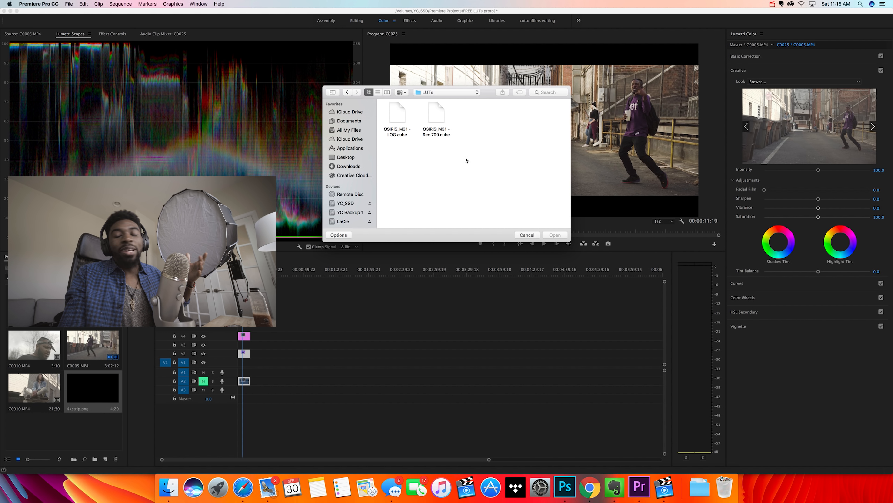
{"action": "left_click", "coordinate": [437, 112]}
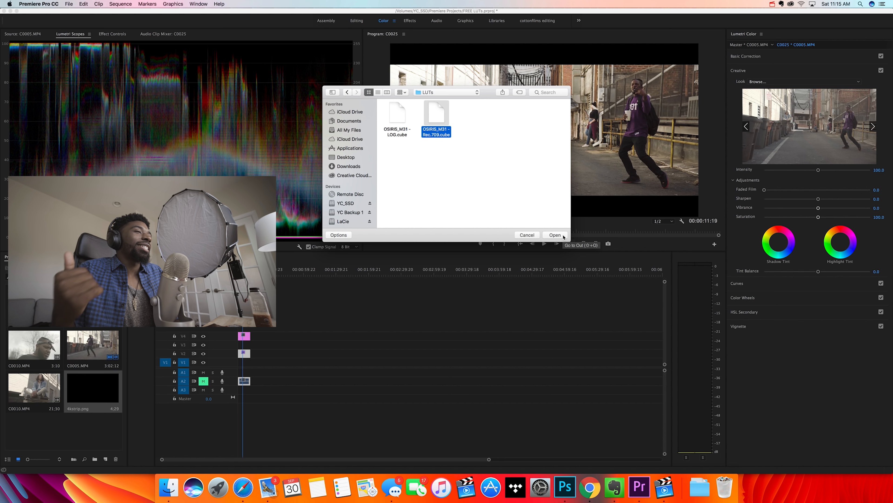
{"action": "left_click", "coordinate": [555, 234]}
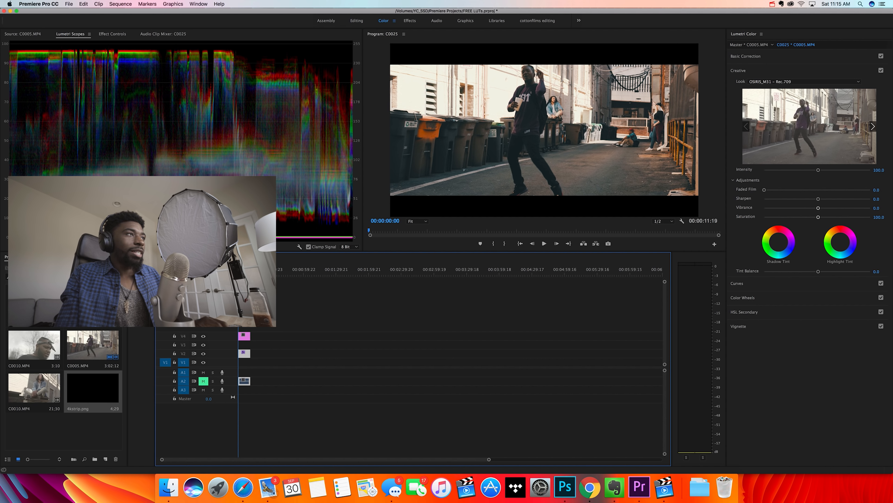
{"action": "left_click", "coordinate": [544, 244]}
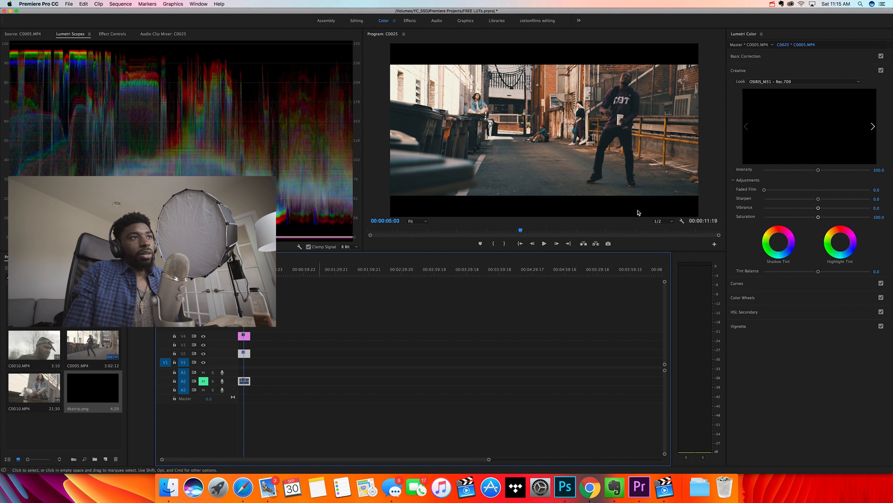
{"action": "left_click_drag", "start_coordinate": [817, 169], "coordinate": [809, 170]}
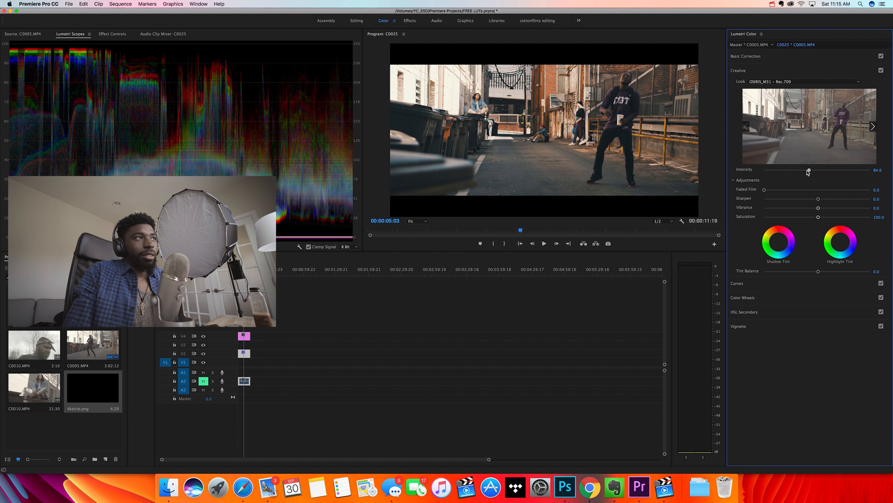
{"action": "left_click_drag", "start_coordinate": [809, 172], "coordinate": [804, 172]}
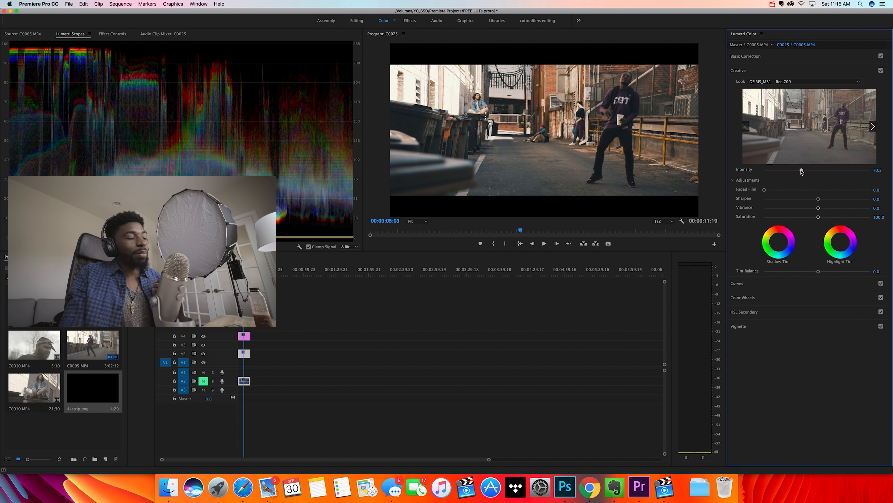
{"action": "left_click_drag", "start_coordinate": [802, 171], "coordinate": [796, 172]}
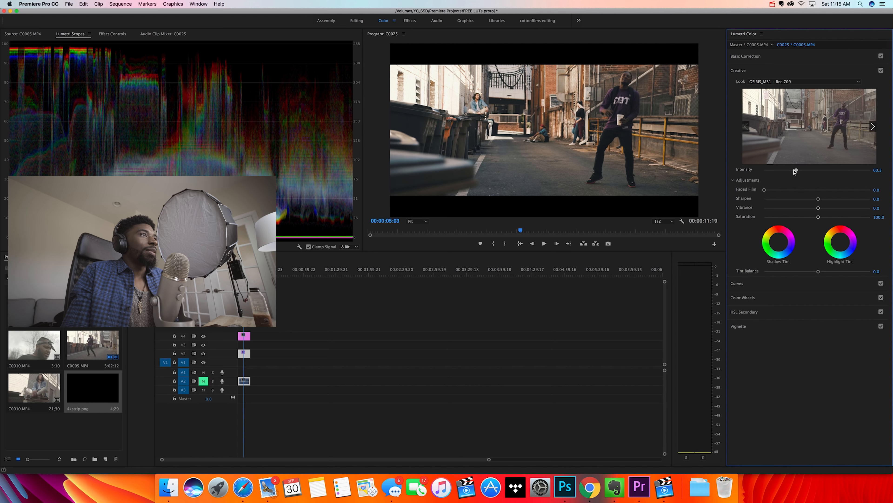
{"action": "left_click_drag", "start_coordinate": [796, 170], "coordinate": [791, 170]}
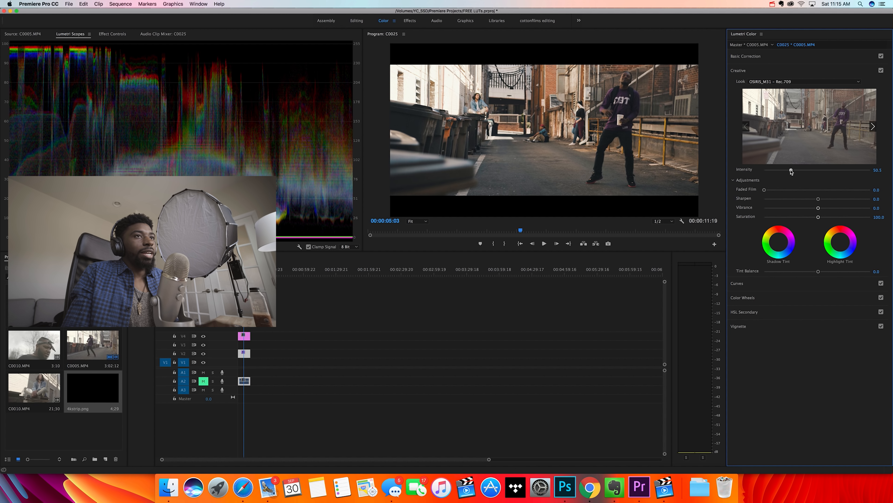
{"action": "mouse_move", "coordinate": [252, 336]}
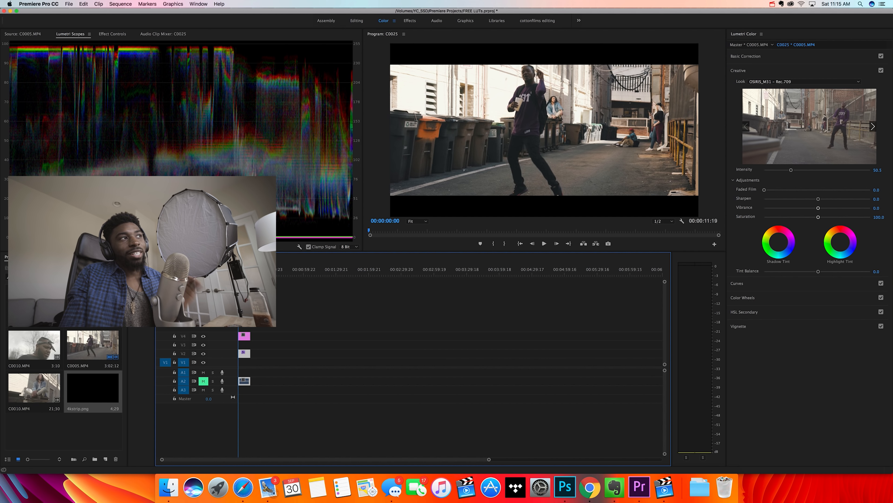
{"action": "left_click", "coordinate": [545, 244]}
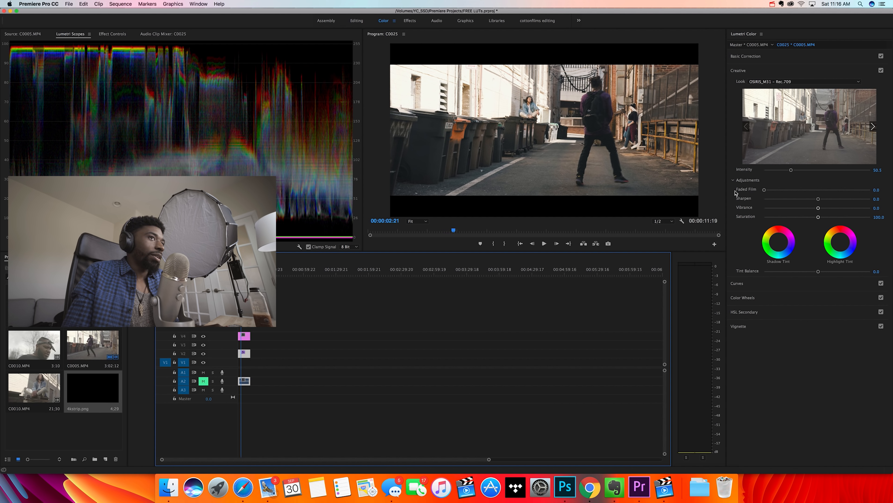
{"action": "left_click_drag", "start_coordinate": [791, 169], "coordinate": [819, 170]}
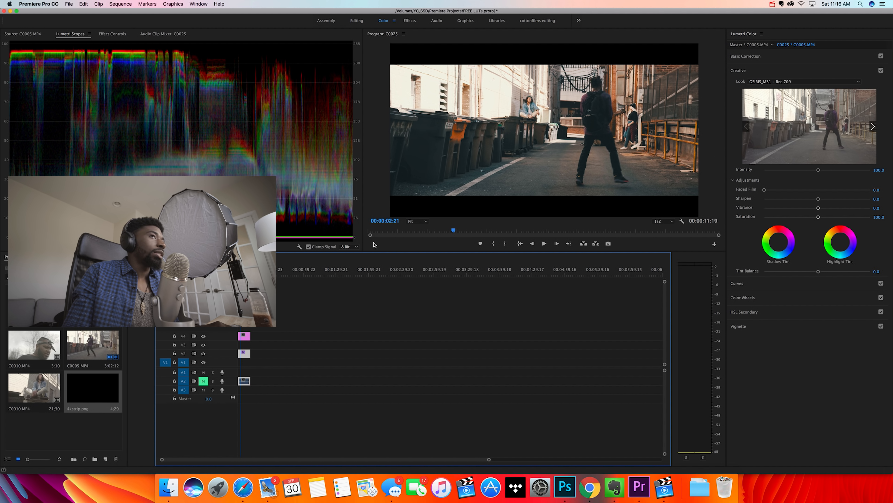
Step: Browse to FREE LUTs Video > LUTs Color Grading > IWLTBAP (CUBE) and pick an F-8700 LUT
{"action": "left_click", "coordinate": [804, 81]}
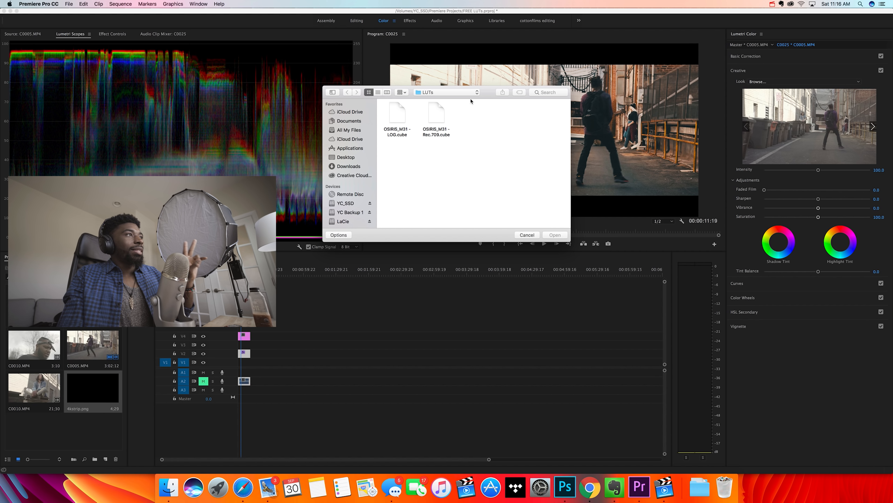
{"action": "left_click", "coordinate": [446, 92]}
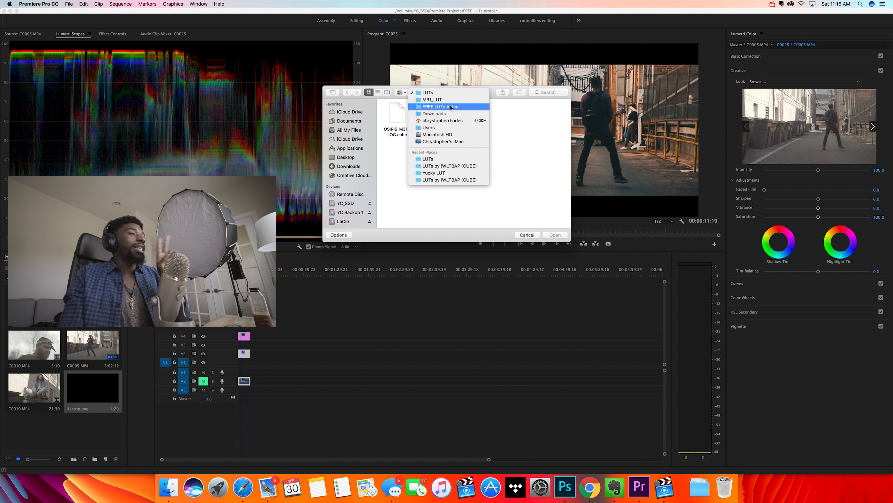
{"action": "left_click", "coordinate": [440, 107]}
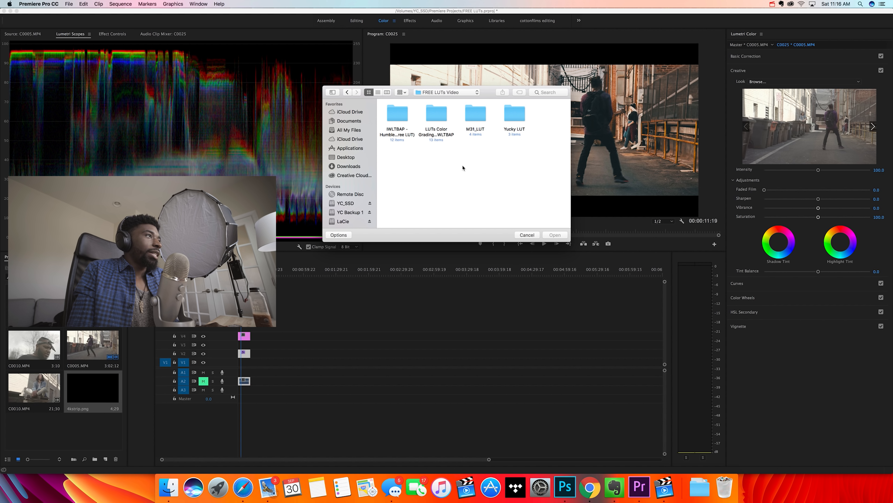
{"action": "double_click", "coordinate": [437, 113]}
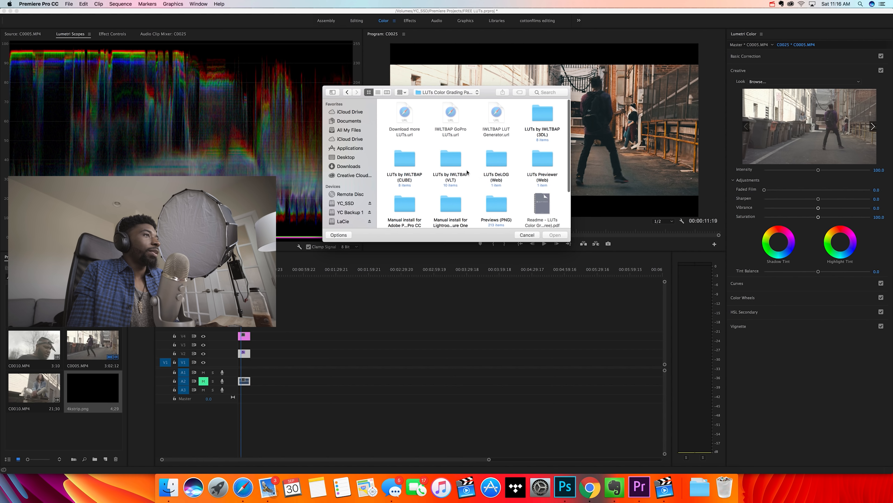
{"action": "double_click", "coordinate": [405, 158]}
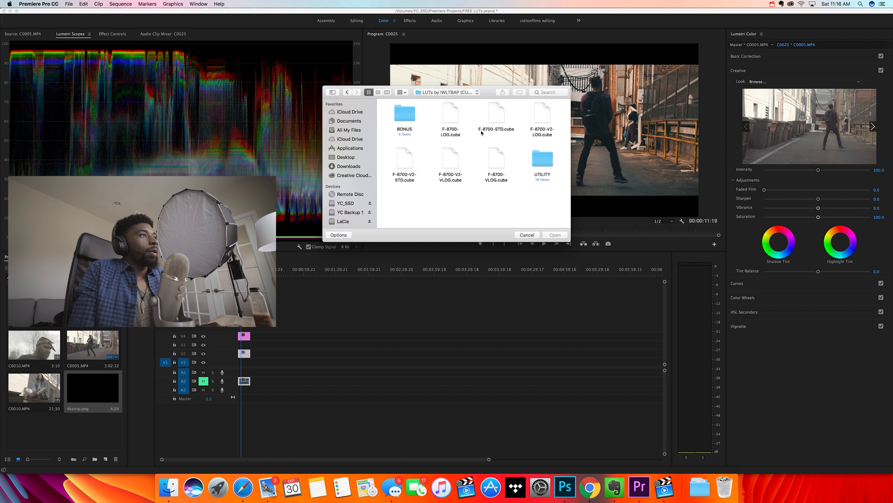
{"action": "left_click", "coordinate": [497, 113]}
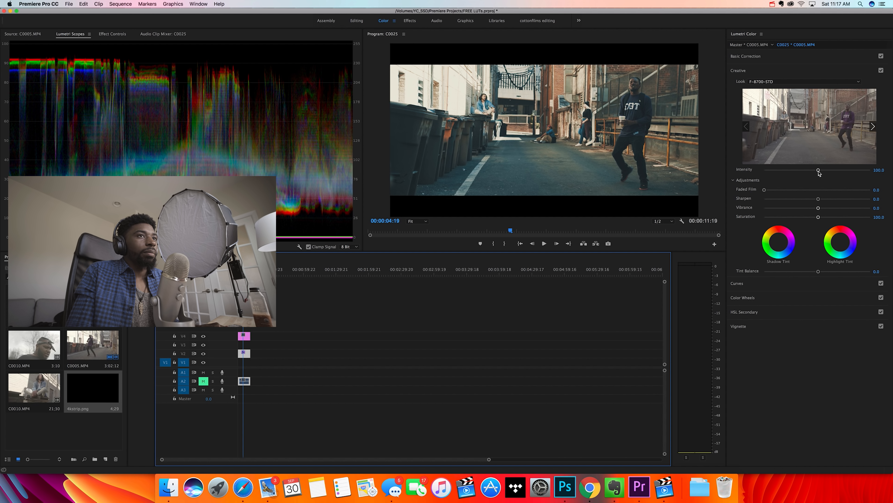
Step: Settle the F-8700-STD look's Intensity at about 49.8 after trying 70 and full
{"action": "left_click_drag", "start_coordinate": [819, 170], "coordinate": [802, 170]}
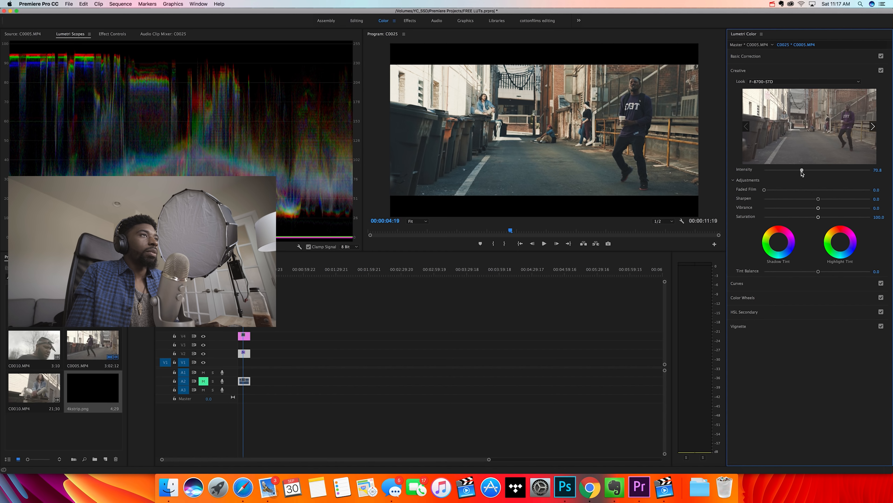
{"action": "left_click_drag", "start_coordinate": [802, 169], "coordinate": [818, 170]}
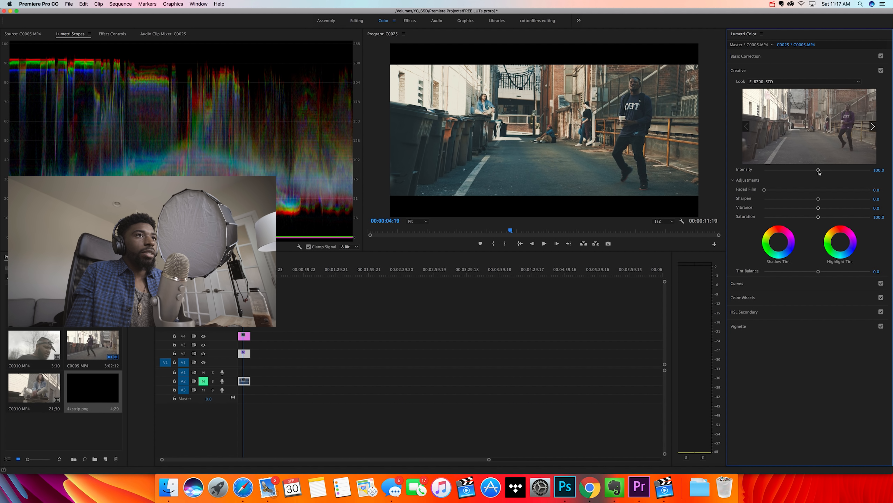
{"action": "left_click_drag", "start_coordinate": [819, 169], "coordinate": [793, 170]}
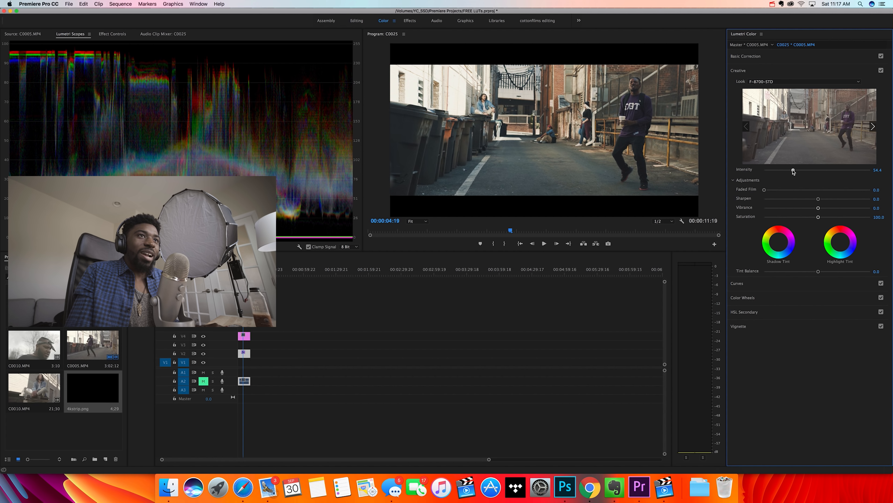
{"action": "left_click_drag", "start_coordinate": [793, 170], "coordinate": [791, 170]}
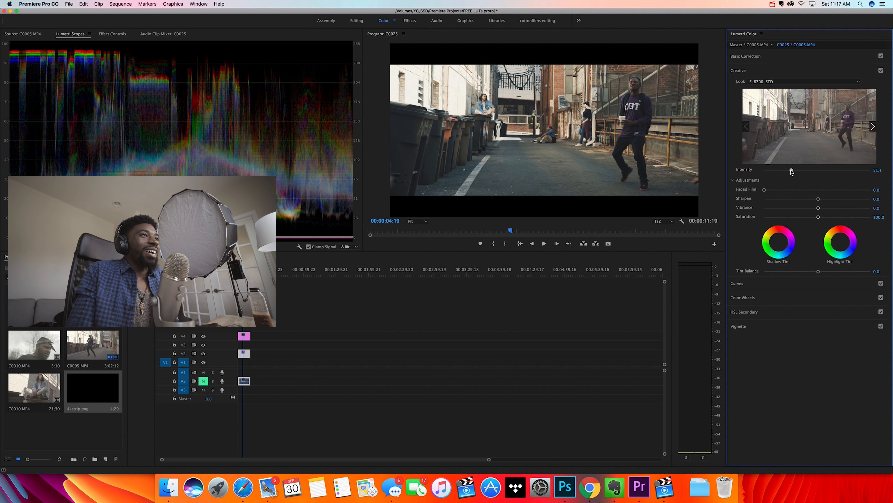
{"action": "left_click_drag", "start_coordinate": [792, 169], "coordinate": [786, 169]}
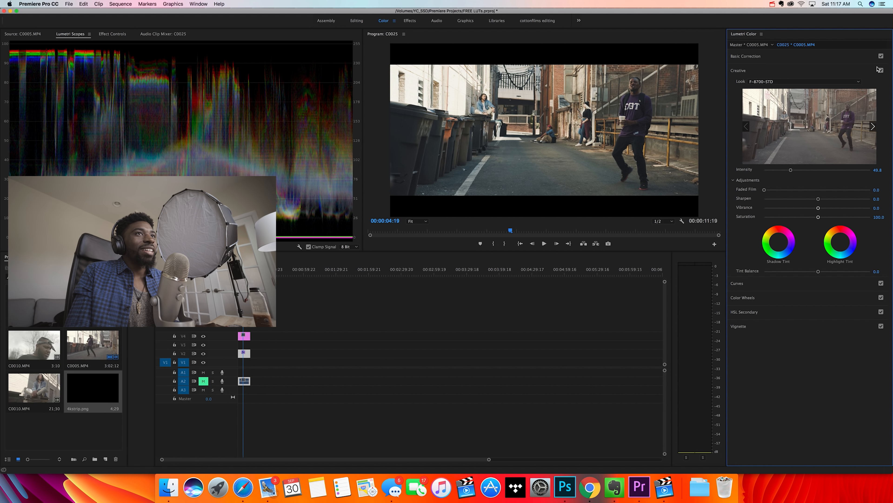
Step: Switch the Creative look off and back on to compare the half-strength grade
{"action": "left_click", "coordinate": [882, 70]}
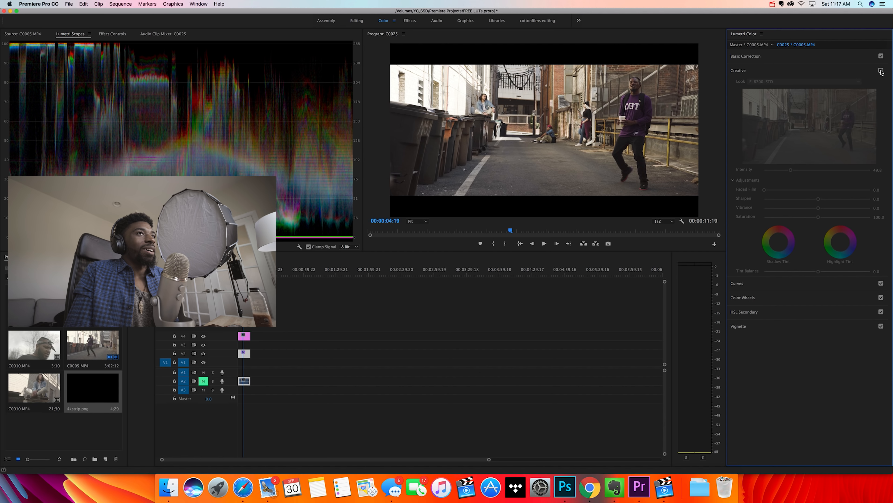
{"action": "left_click", "coordinate": [881, 70]}
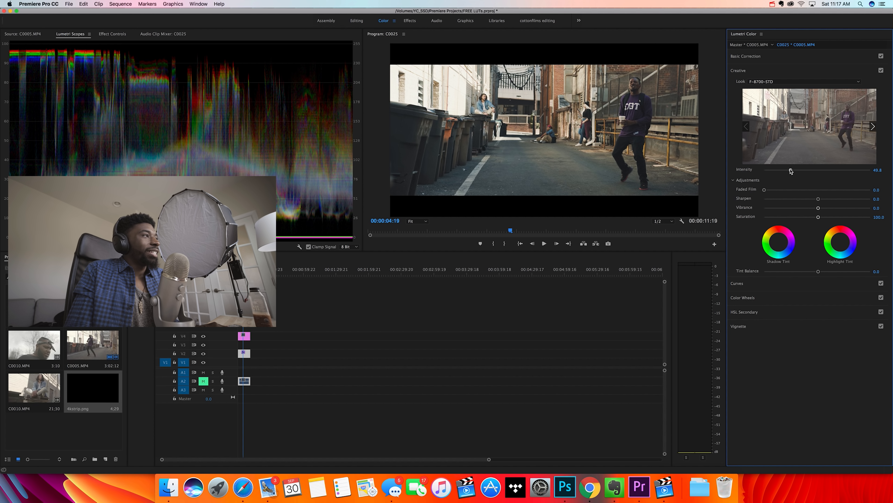
Step: Deepen Basic Correction Shadows to about -67.2 and return the look Intensity to full
{"action": "left_click", "coordinate": [746, 56]}
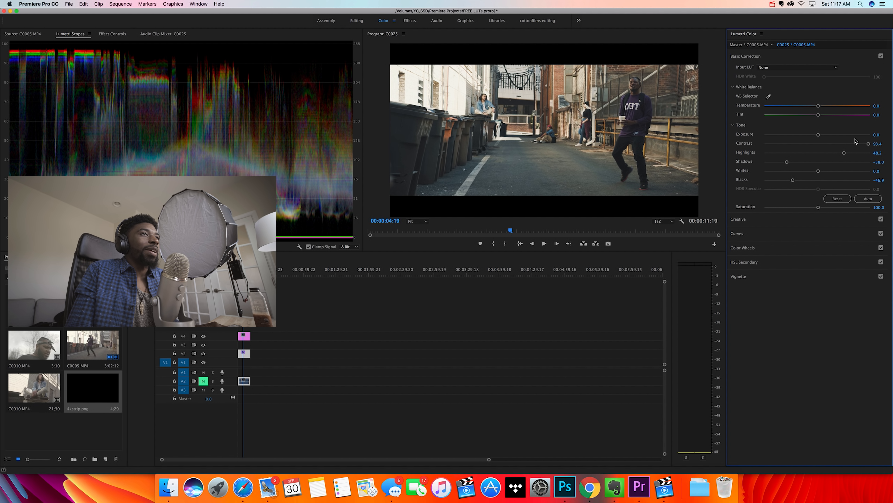
{"action": "left_click_drag", "start_coordinate": [785, 161], "coordinate": [782, 162]}
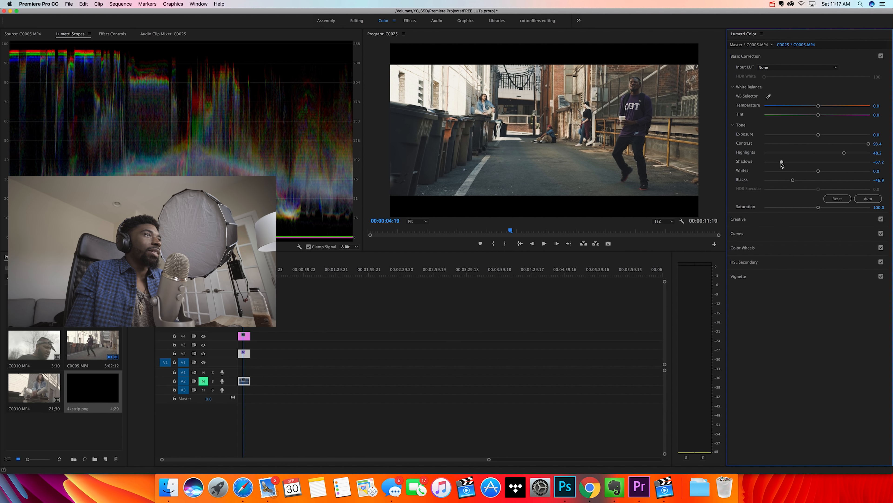
{"action": "left_click_drag", "start_coordinate": [782, 163], "coordinate": [787, 162]}
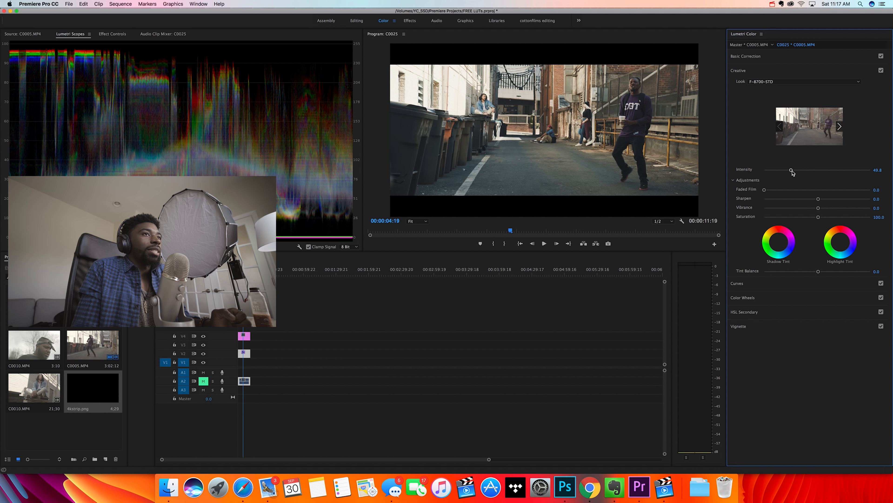
{"action": "left_click_drag", "start_coordinate": [791, 170], "coordinate": [819, 170]}
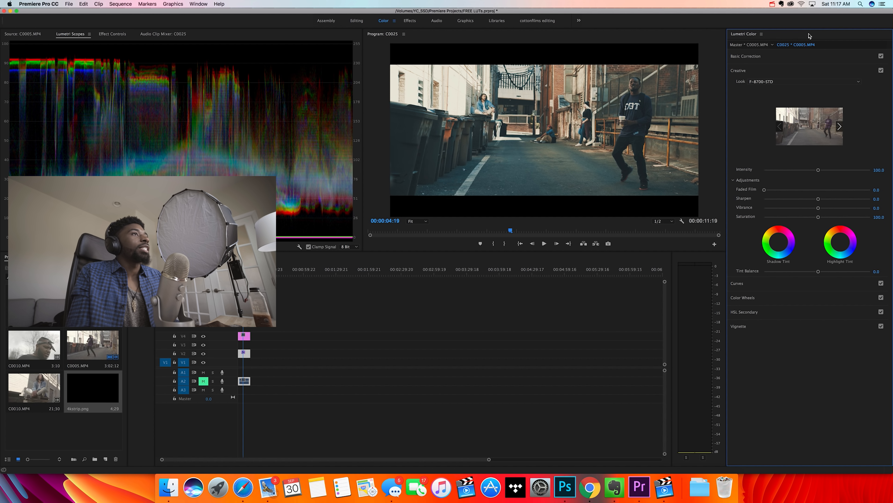
Step: Browse to FREE LUTs Video > Humble > LUTs by IWLTBAP (CUBE) and load Humble - Standard.cube
{"action": "left_click", "coordinate": [805, 82]}
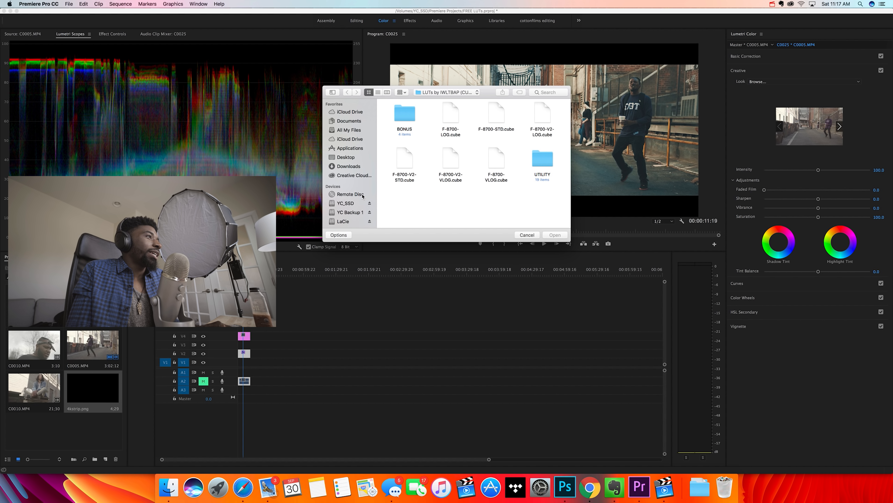
{"action": "left_click", "coordinate": [446, 92]}
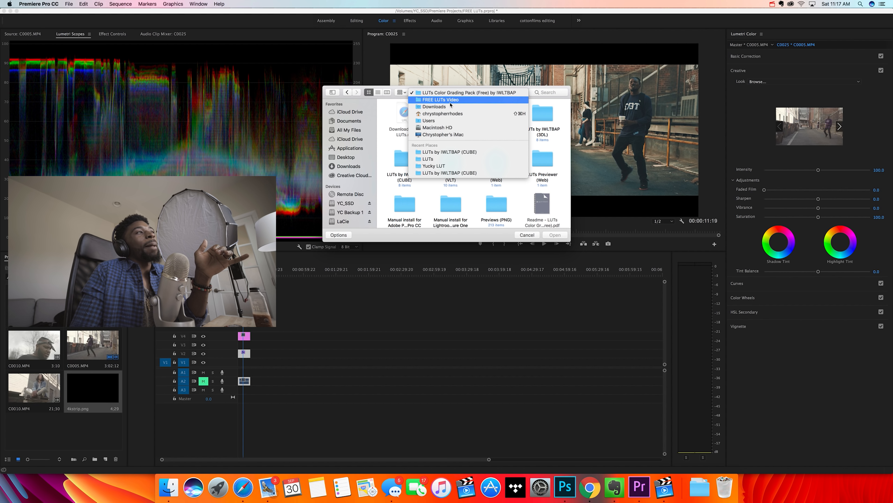
{"action": "left_click", "coordinate": [440, 99]}
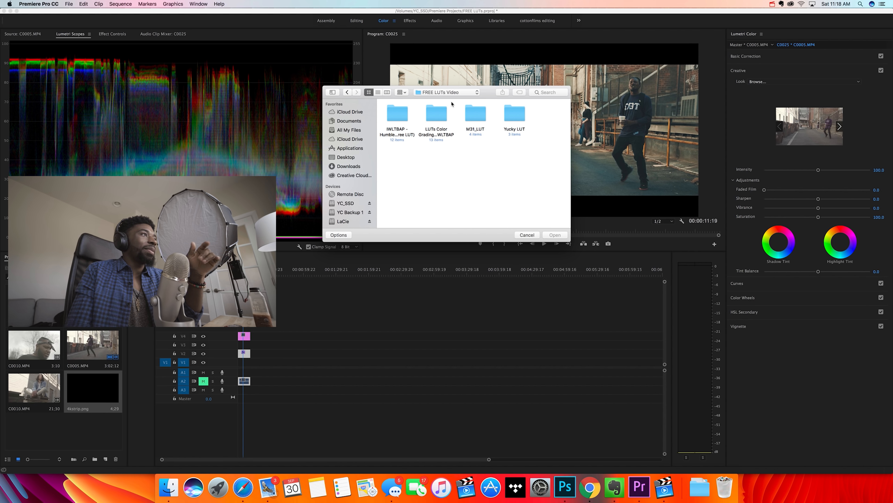
{"action": "double_click", "coordinate": [396, 115]}
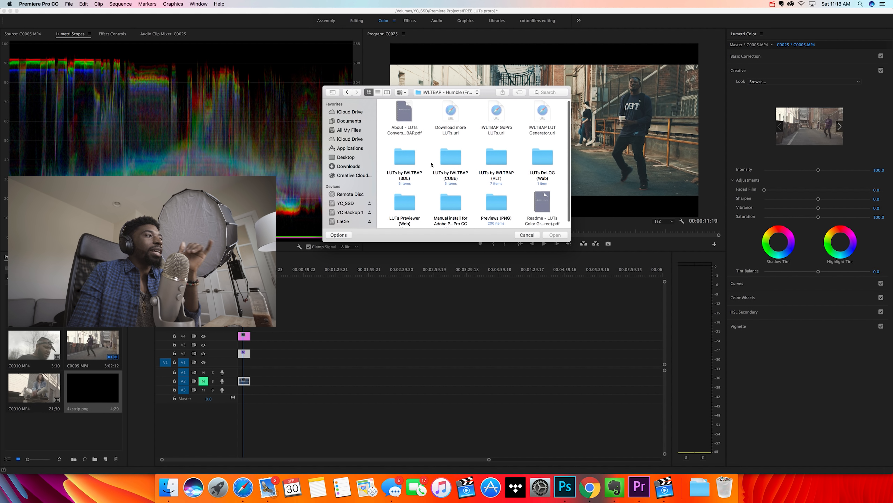
{"action": "double_click", "coordinate": [450, 157]}
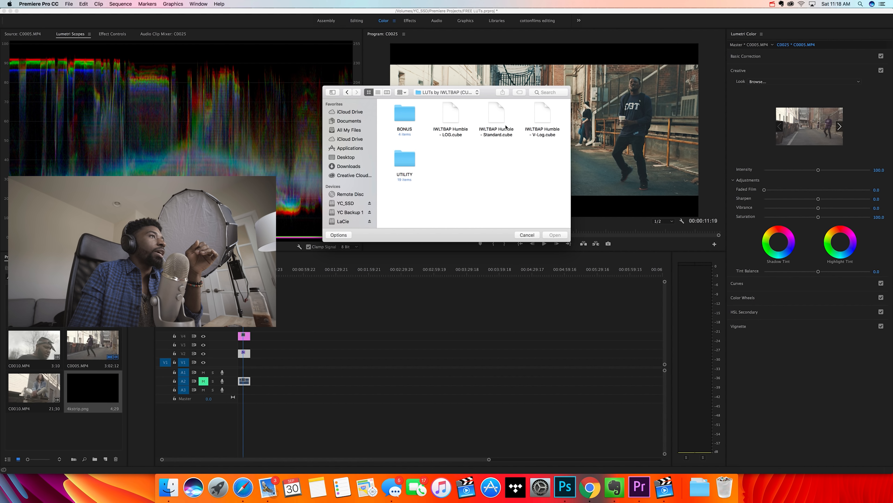
{"action": "left_click", "coordinate": [497, 113]}
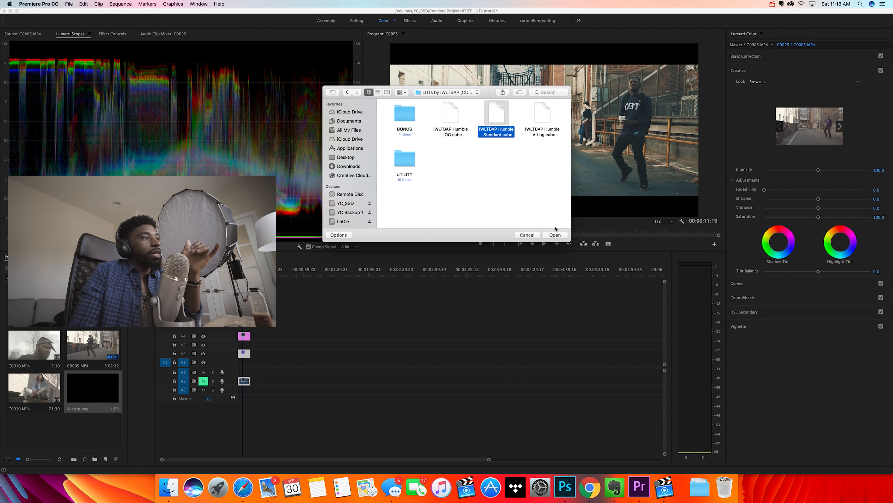
{"action": "left_click", "coordinate": [555, 235]}
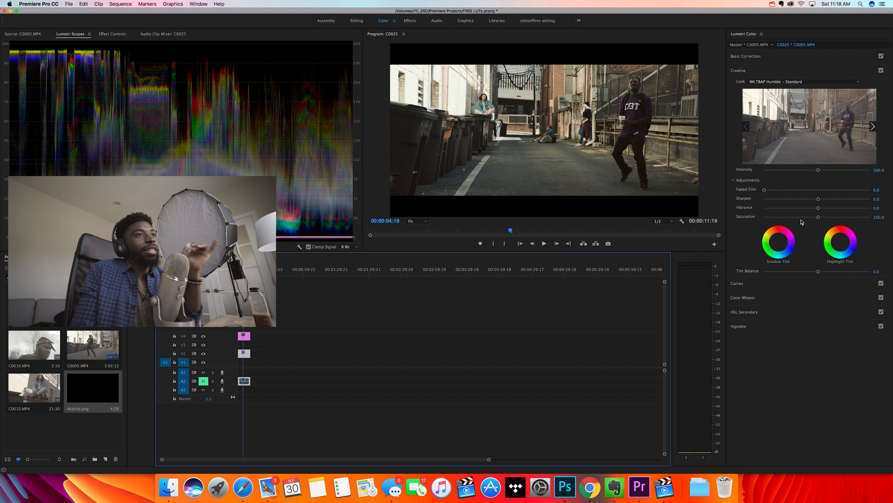
Step: Lower the Humble Standard look's Intensity to about 77 and toggle Creative to compare
{"action": "left_click_drag", "start_coordinate": [818, 169], "coordinate": [809, 170]}
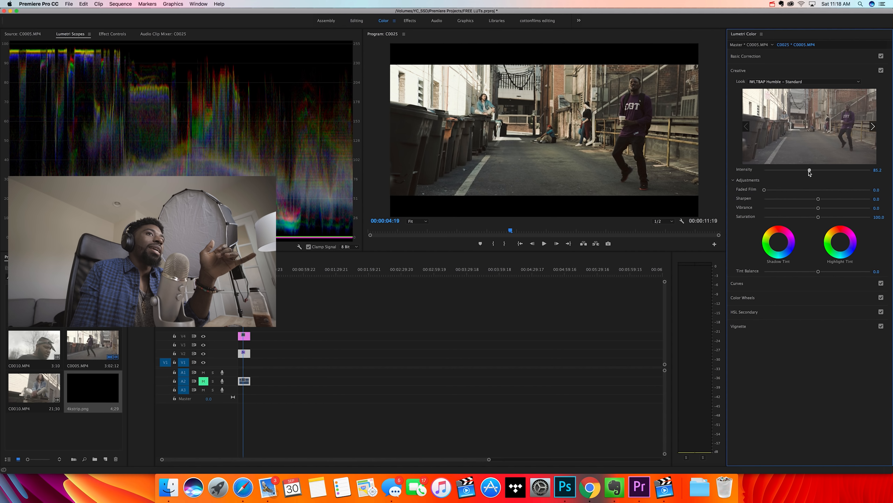
{"action": "left_click_drag", "start_coordinate": [809, 172], "coordinate": [805, 172]}
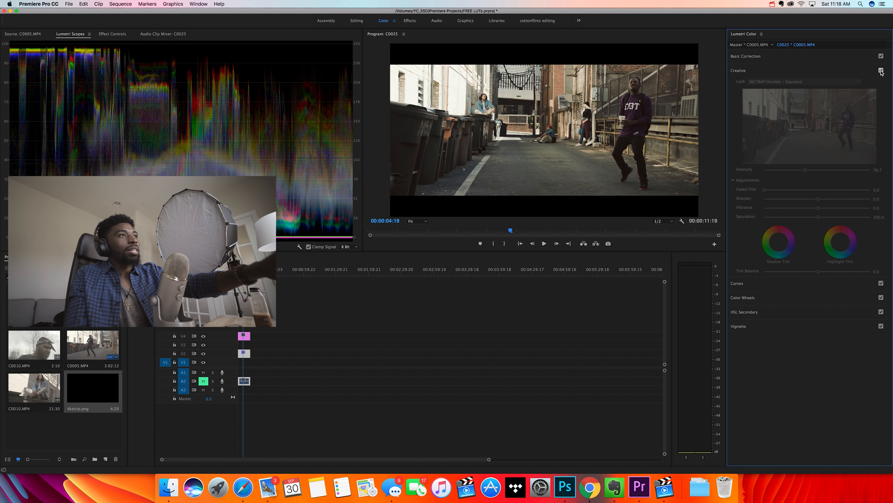
{"action": "left_click", "coordinate": [881, 68]}
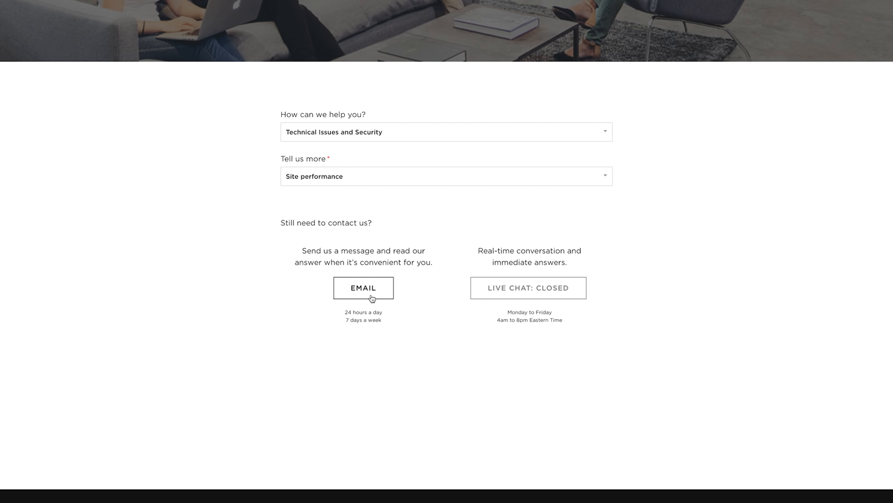
Step: Choose EMAIL as the contact method on the Squarespace support form
{"action": "left_click", "coordinate": [364, 287]}
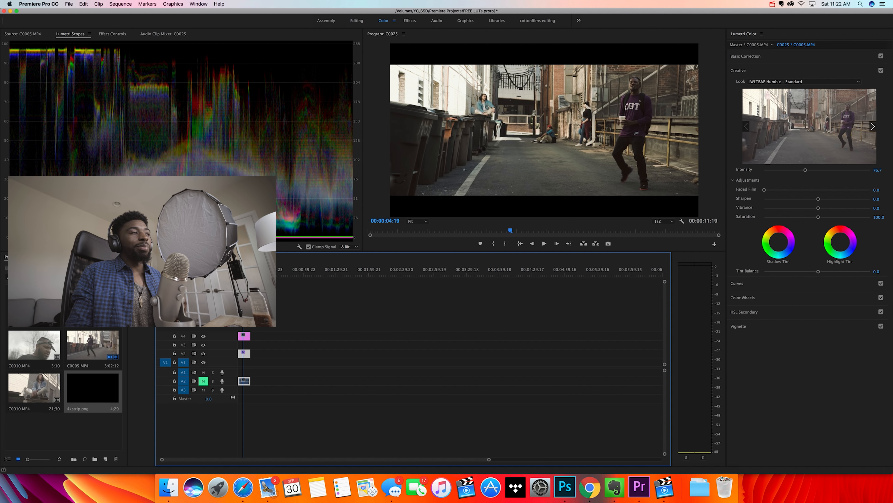
Step: Browse to FREE LUTs Video > Yucky LUT and load Yucky_LUT.cube as the creative look
{"action": "left_click", "coordinate": [803, 81]}
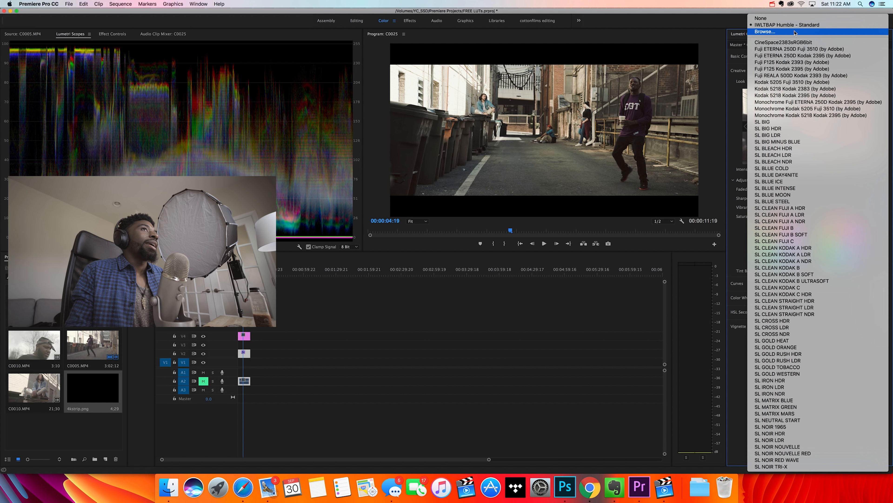
{"action": "left_click", "coordinate": [765, 32]}
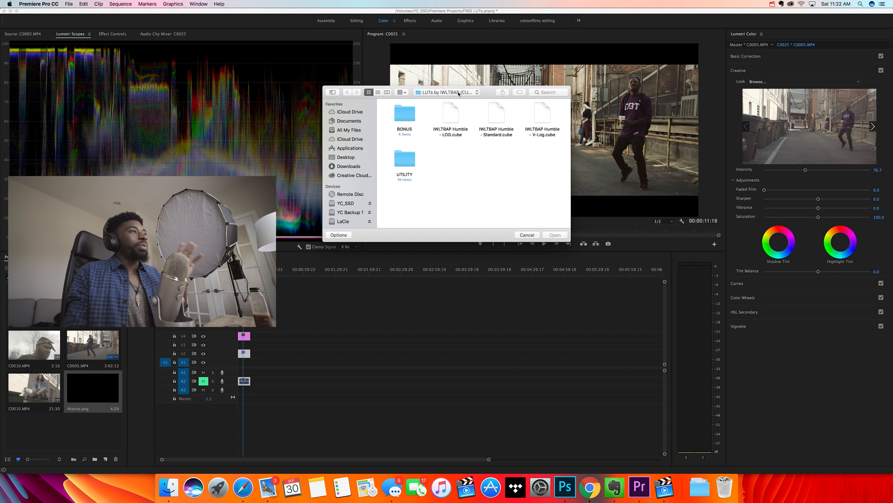
{"action": "left_click", "coordinate": [445, 93]}
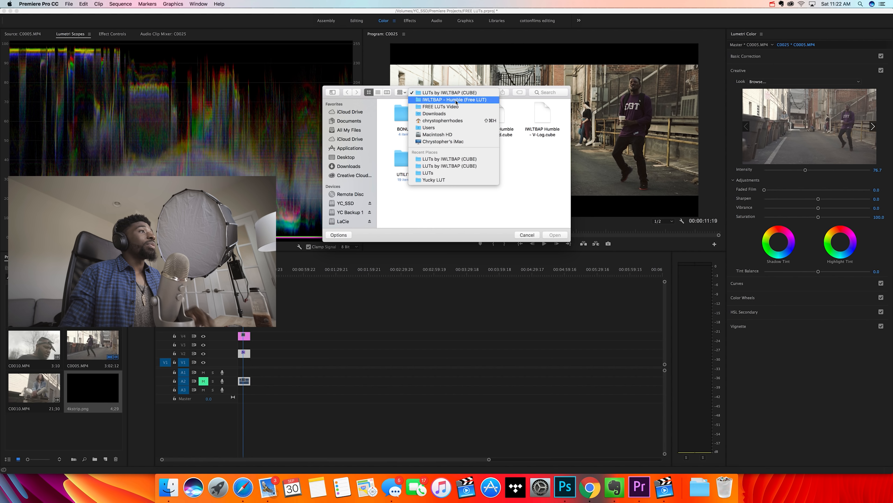
{"action": "left_click", "coordinate": [440, 107]}
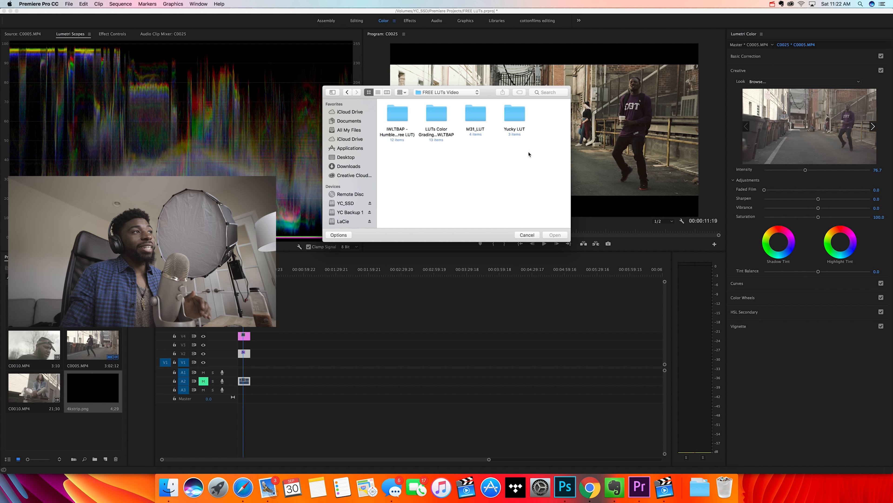
{"action": "double_click", "coordinate": [514, 113]}
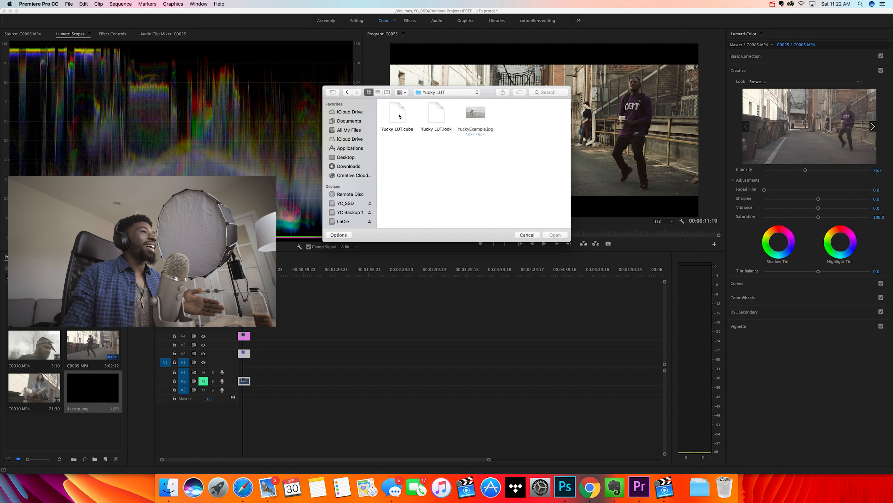
{"action": "left_click", "coordinate": [397, 113]}
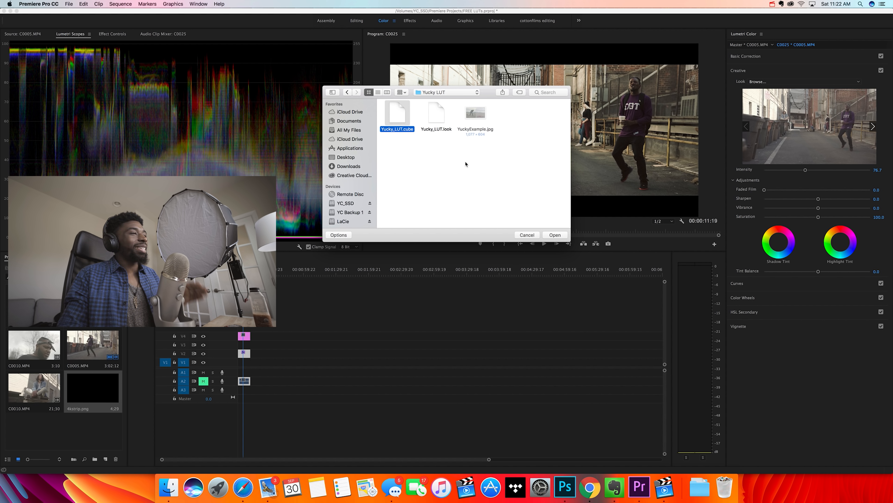
{"action": "left_click", "coordinate": [555, 234]}
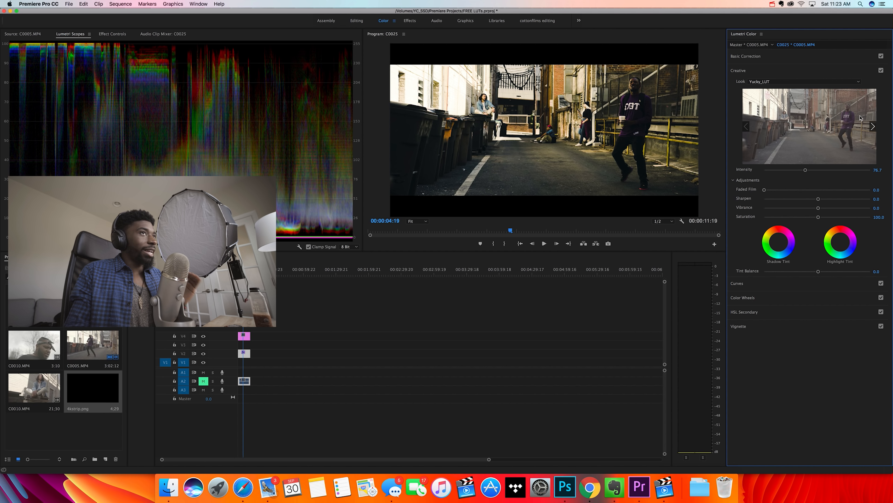
Step: Toggle Basic Correction off and back on to compare under the Yucky look
{"action": "left_click", "coordinate": [880, 56]}
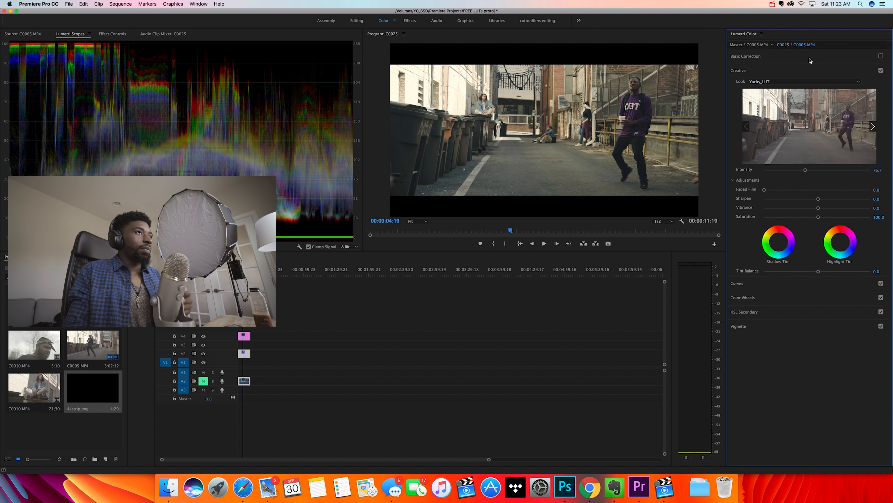
{"action": "left_click", "coordinate": [746, 55]}
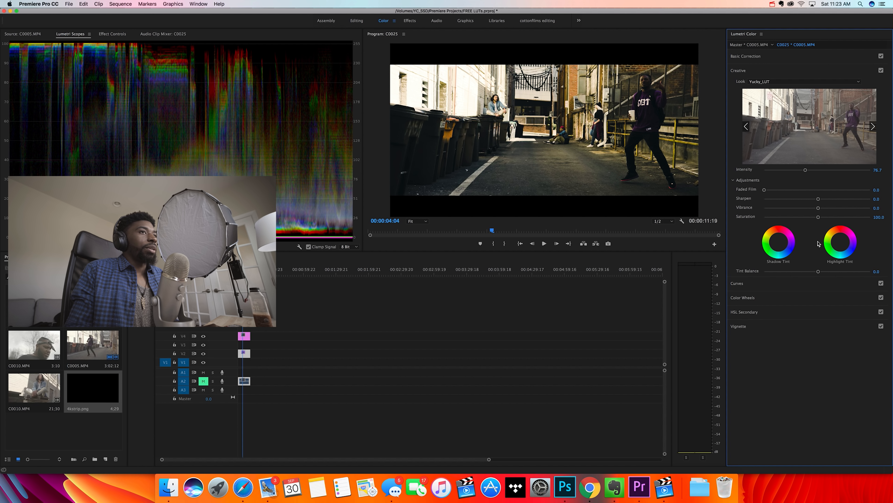
Step: Reduce the Yucky_LUT look's Intensity to about 29.5
{"action": "left_click_drag", "start_coordinate": [806, 170], "coordinate": [782, 169]}
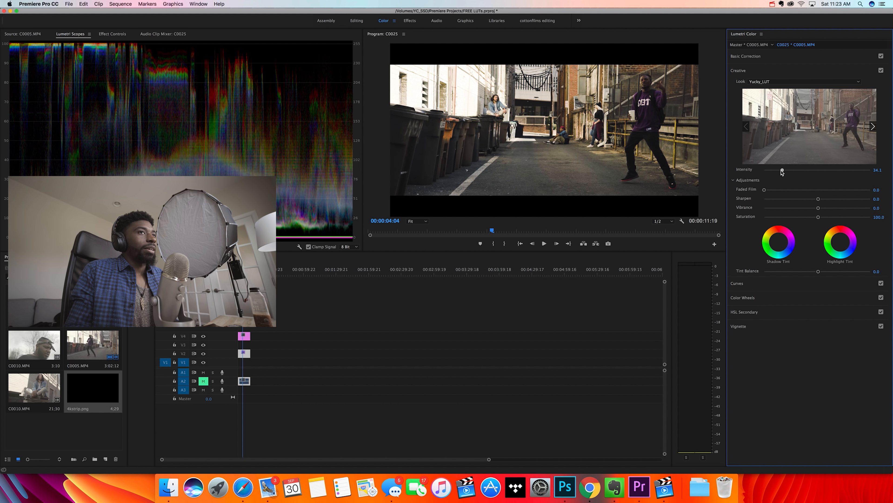
{"action": "left_click_drag", "start_coordinate": [782, 172], "coordinate": [779, 172]}
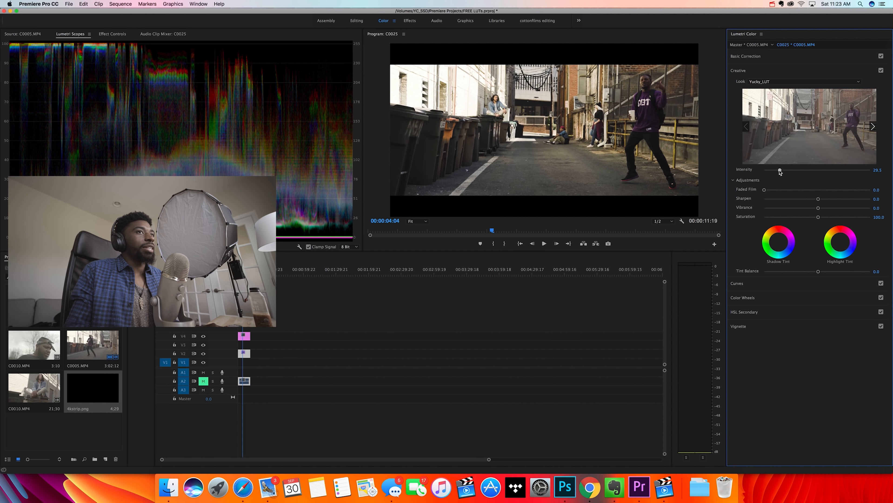
{"action": "left_click_drag", "start_coordinate": [780, 172], "coordinate": [781, 172]}
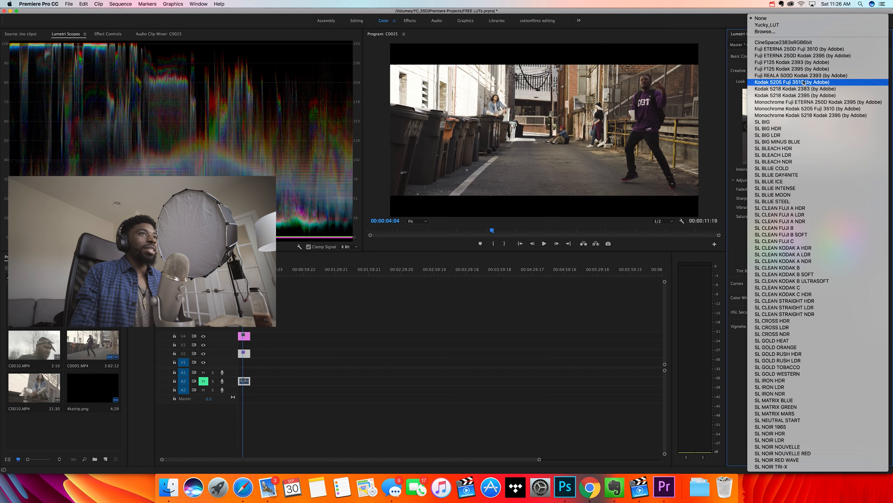
Step: Swap in the Kodak 5205 Fuji 3510 look at about 57.7 intensity, comparing with Creative toggled off and on
{"action": "left_click", "coordinate": [792, 82]}
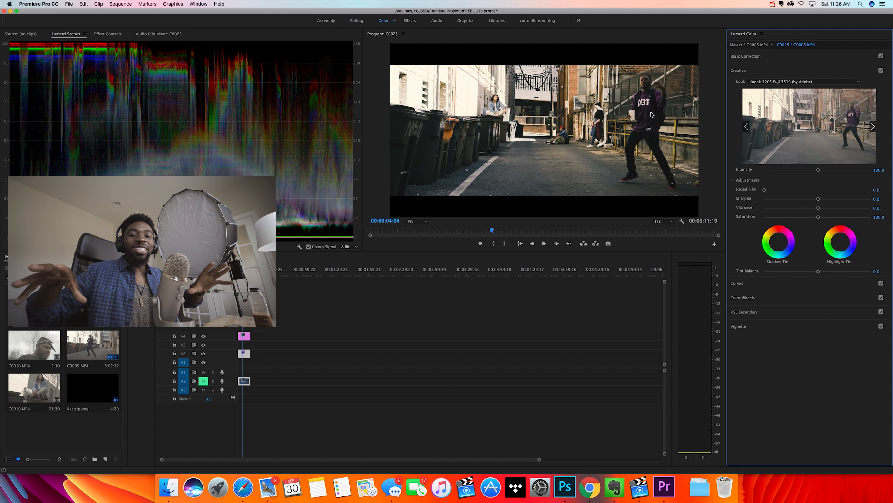
{"action": "left_click", "coordinate": [881, 69]}
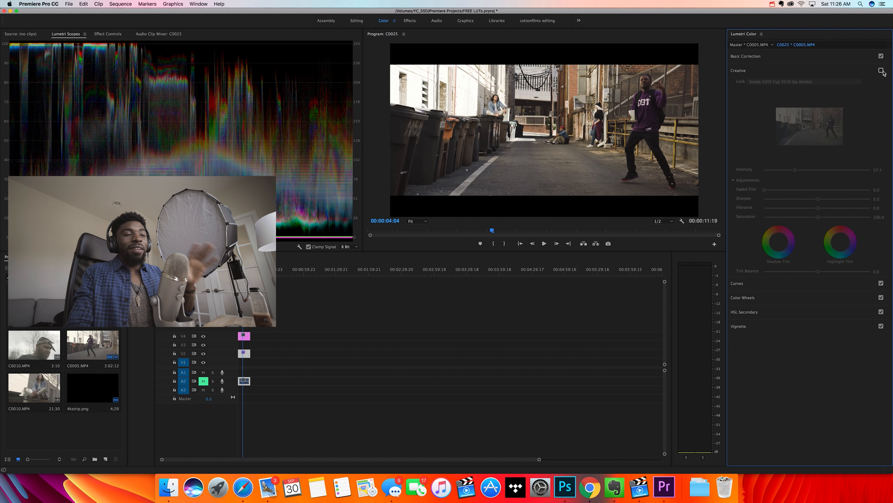
{"action": "left_click", "coordinate": [881, 70]}
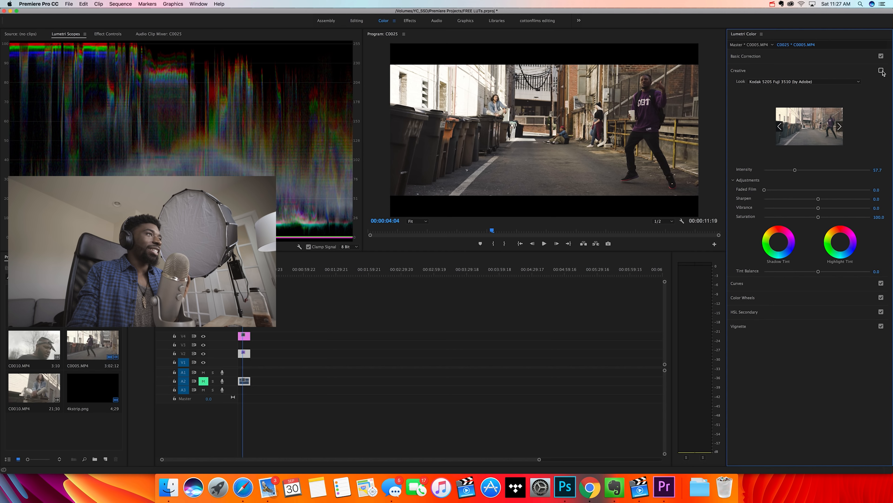
{"action": "left_click", "coordinate": [881, 69]}
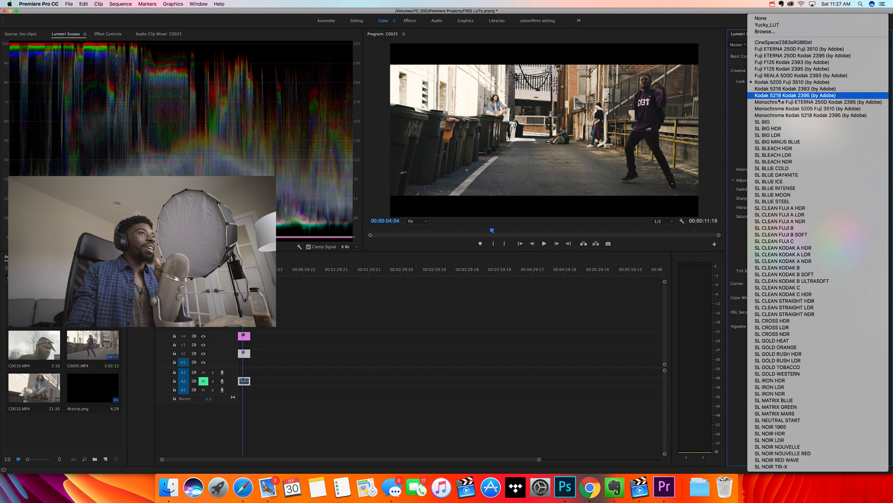
Step: Apply the Kodak 5218 Kodak 2395 look and dial its intensity down to about 29.5
{"action": "left_click", "coordinate": [797, 96]}
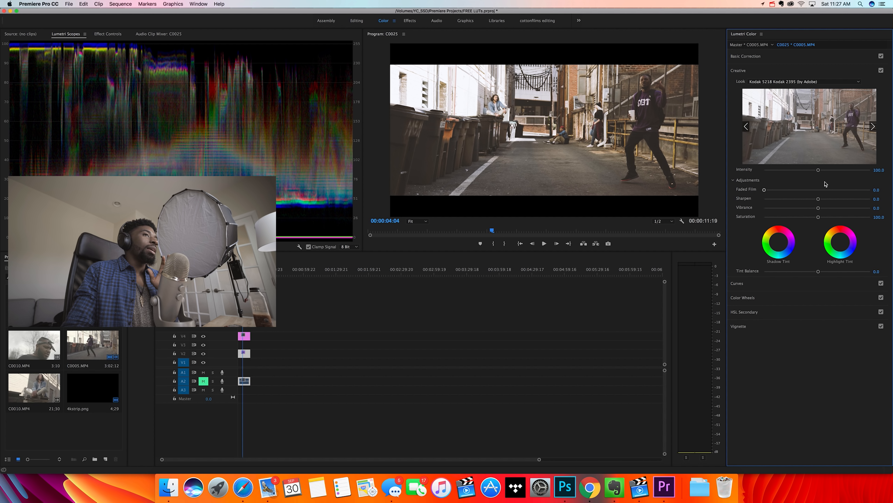
{"action": "left_click_drag", "start_coordinate": [819, 169], "coordinate": [810, 169]}
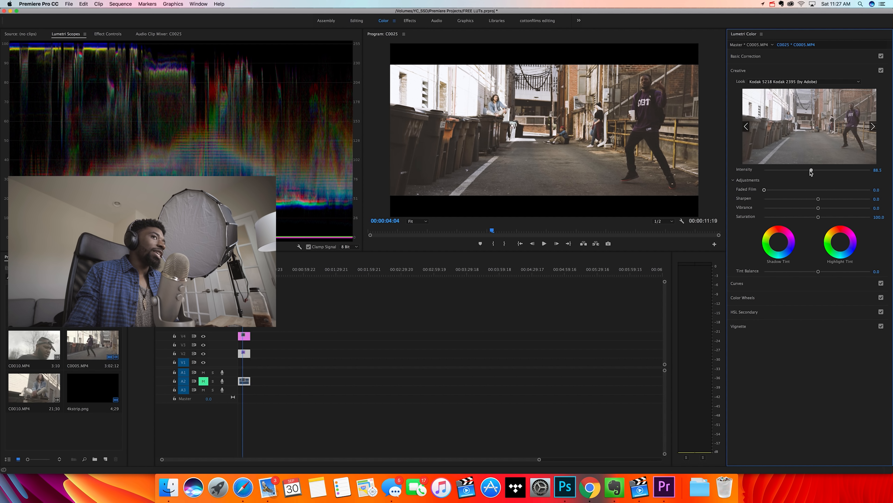
{"action": "left_click_drag", "start_coordinate": [811, 170], "coordinate": [778, 171]}
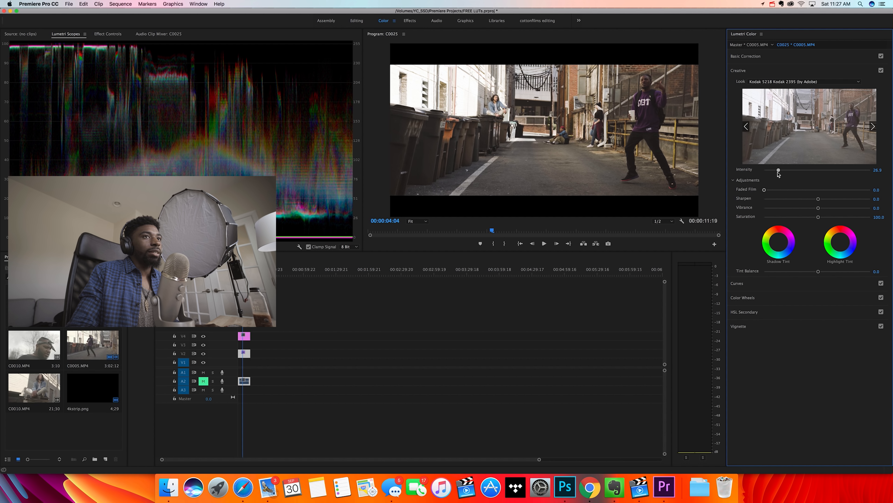
{"action": "left_click_drag", "start_coordinate": [779, 171], "coordinate": [781, 171]}
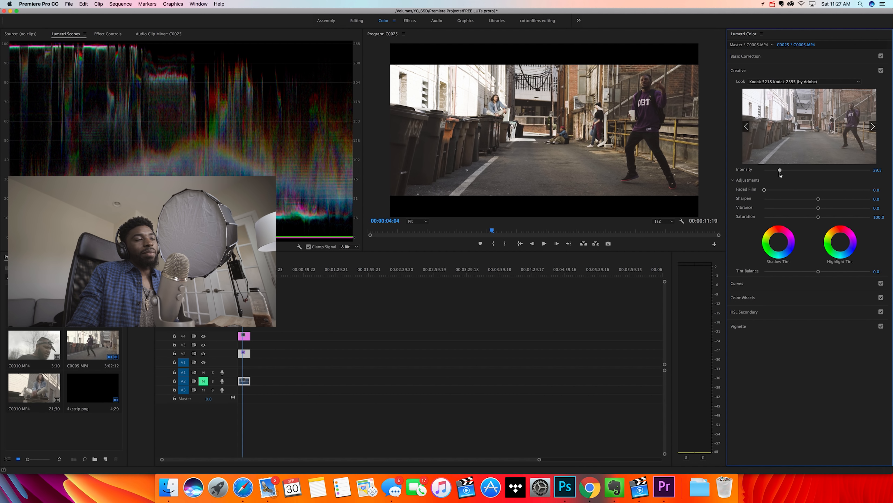